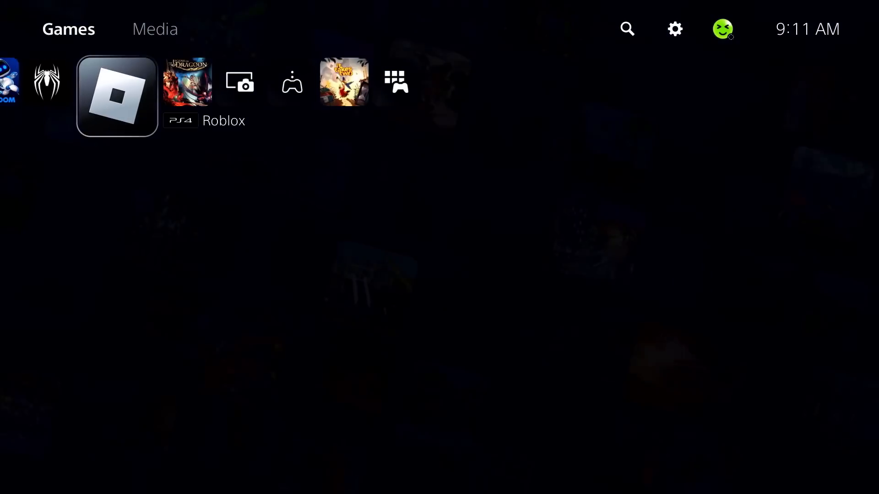
Step: Reach the System section of the console Settings
click(116, 95)
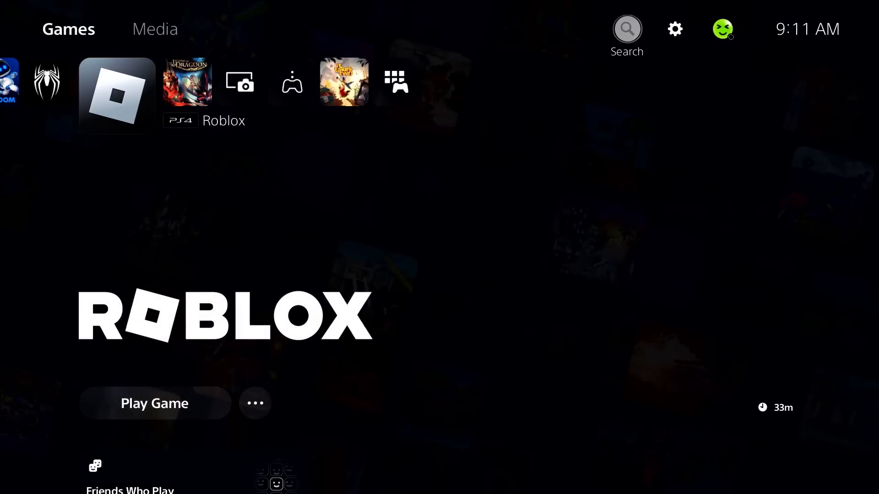
mouse_move(675, 28)
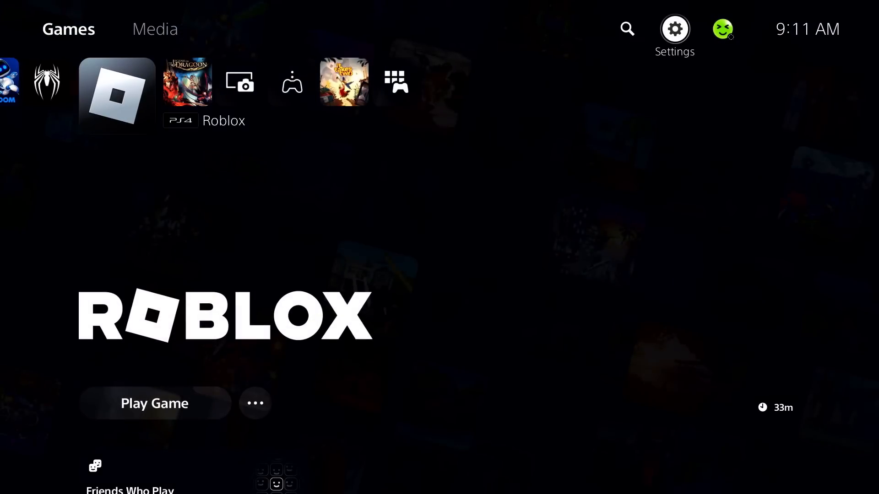
click(674, 28)
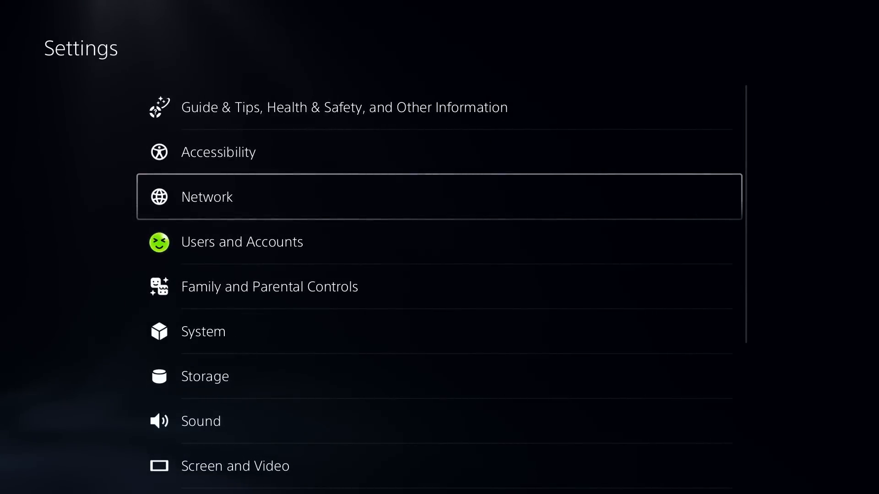
click(203, 331)
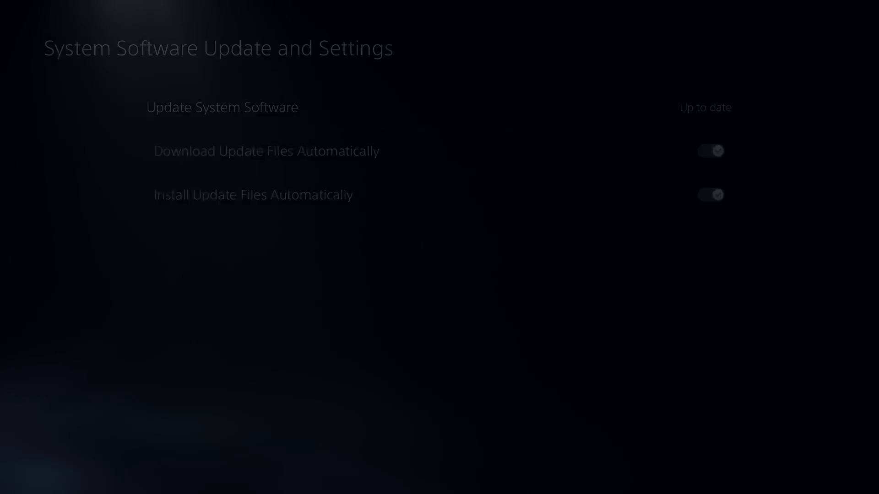
Step: Run Update Using Internet and confirm the system software is already the latest version
click(222, 108)
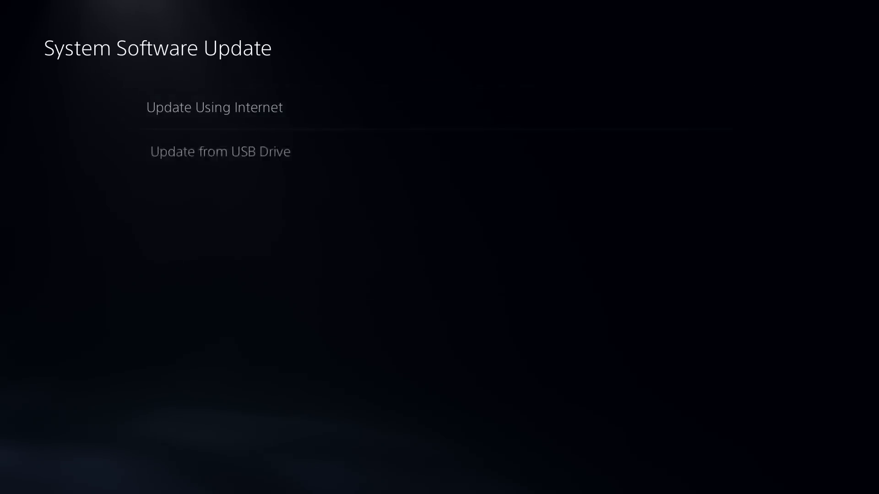
click(213, 107)
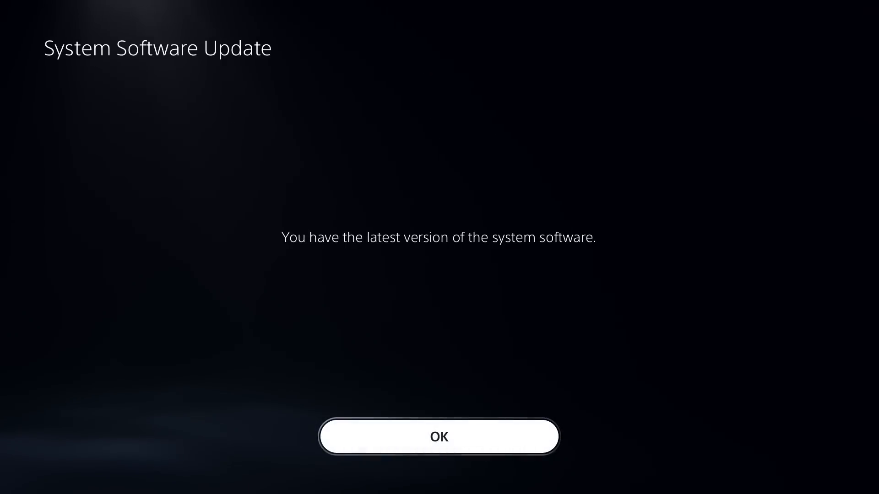
click(438, 437)
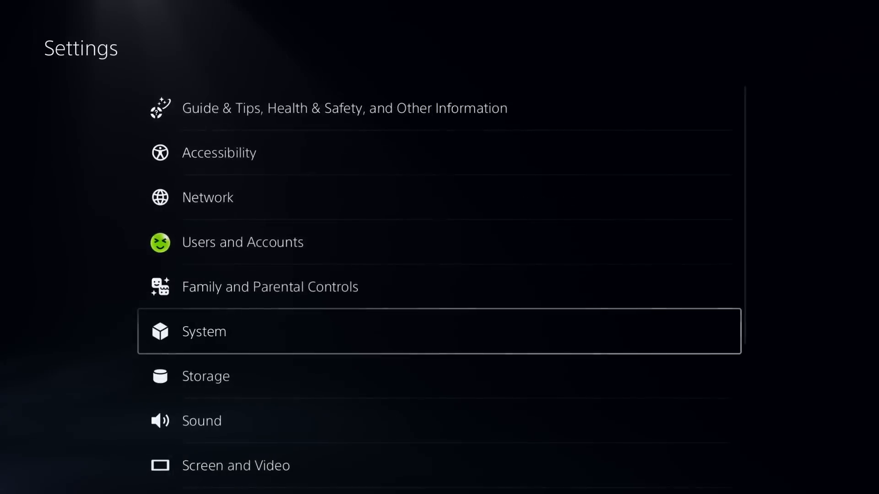
click(242, 242)
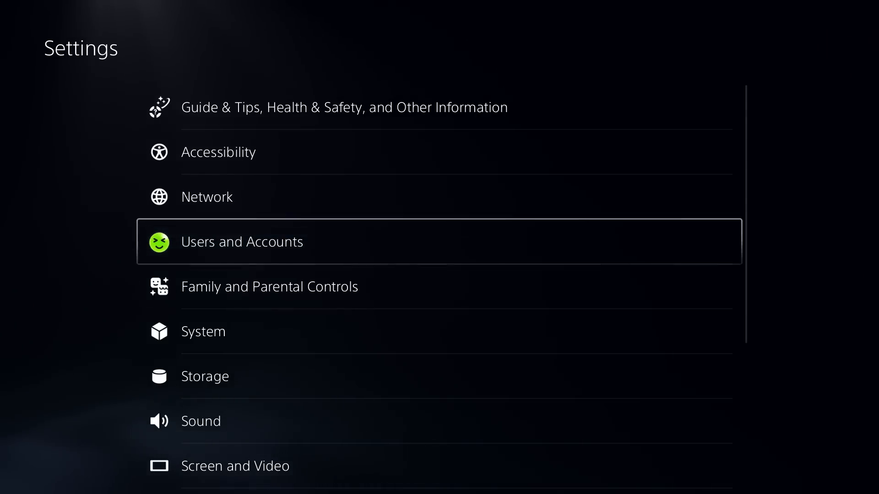
Step: View Network Connection Status, then the PSN Service Status page showing all services running
click(206, 197)
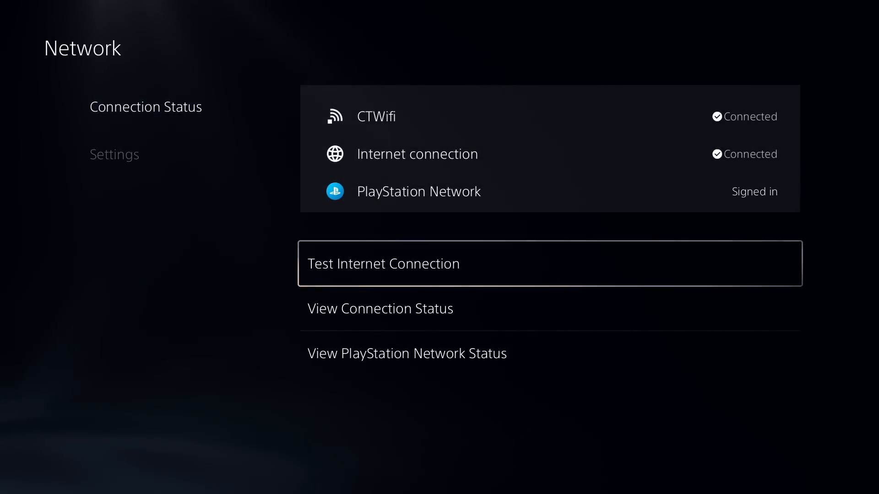
click(382, 264)
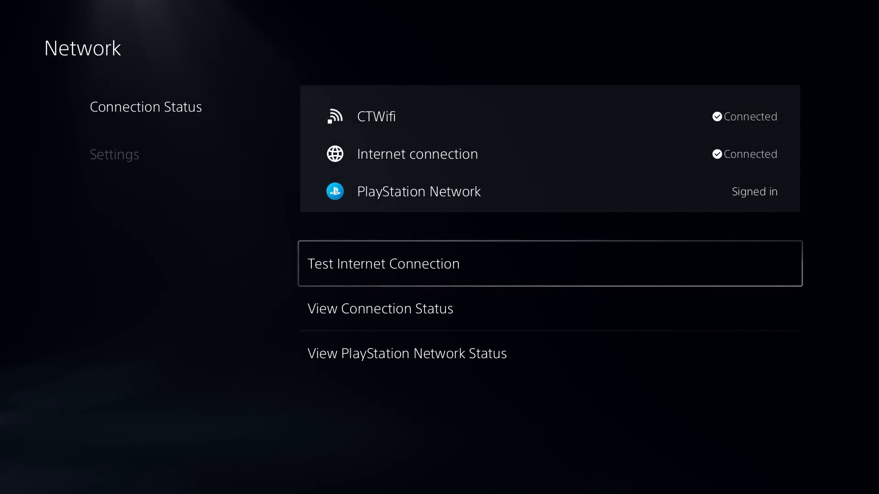
click(407, 353)
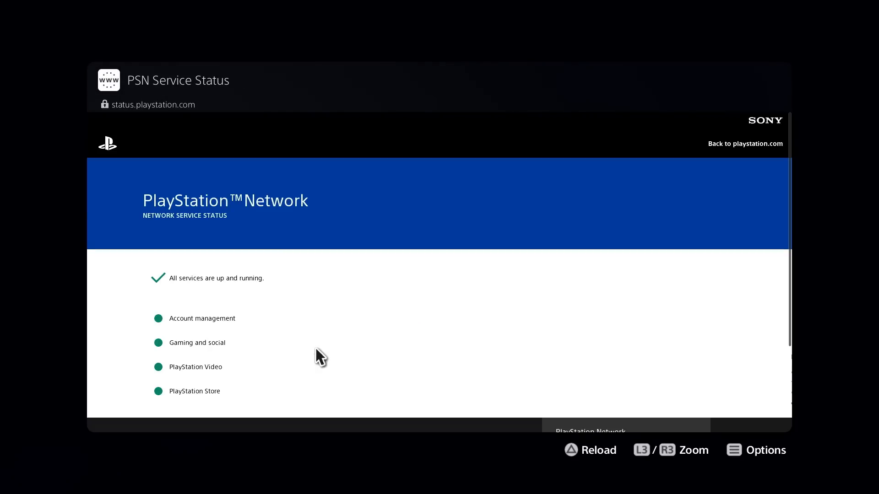